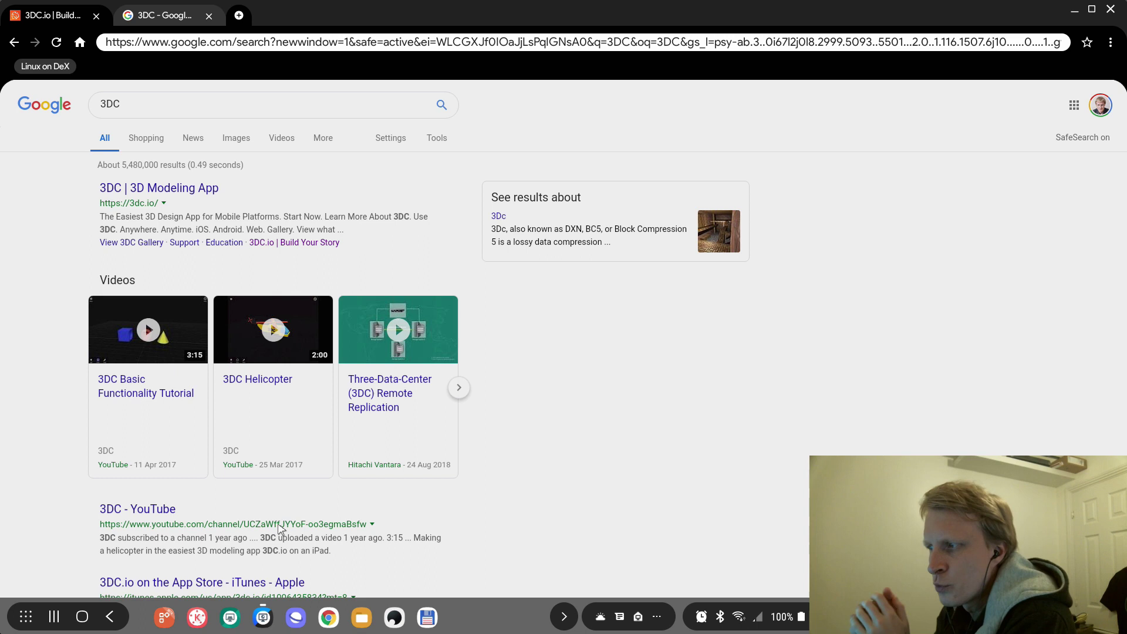
mouse_move(121, 380)
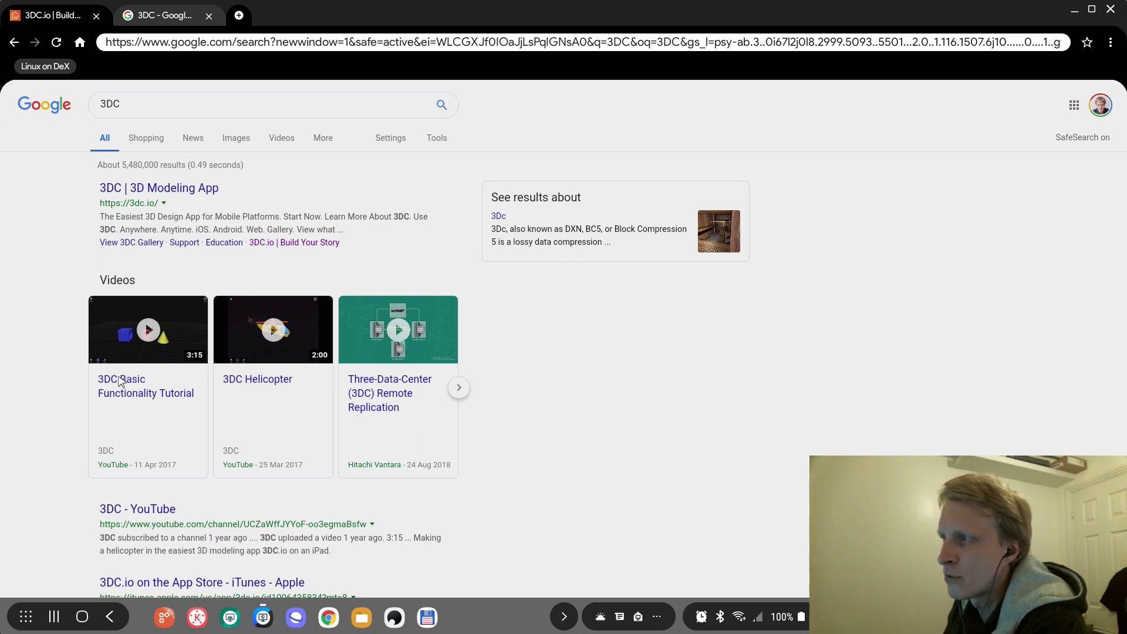
Orbit the camera around the default blue cube to view it from another angle.
left_click(239, 16)
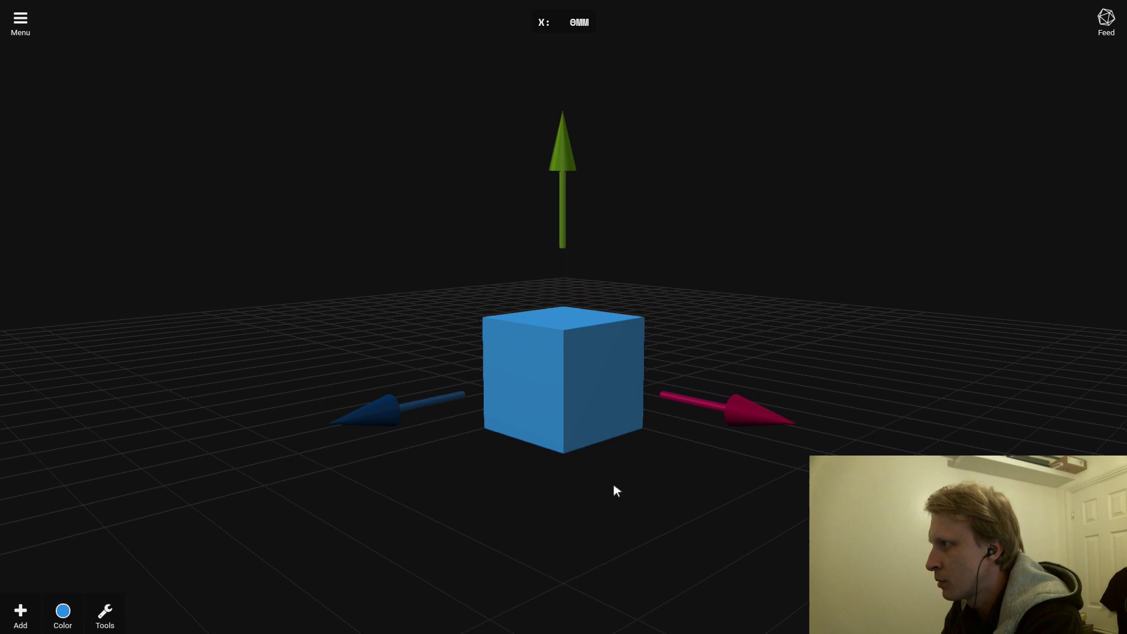
left_click_drag(616, 491, 701, 509)
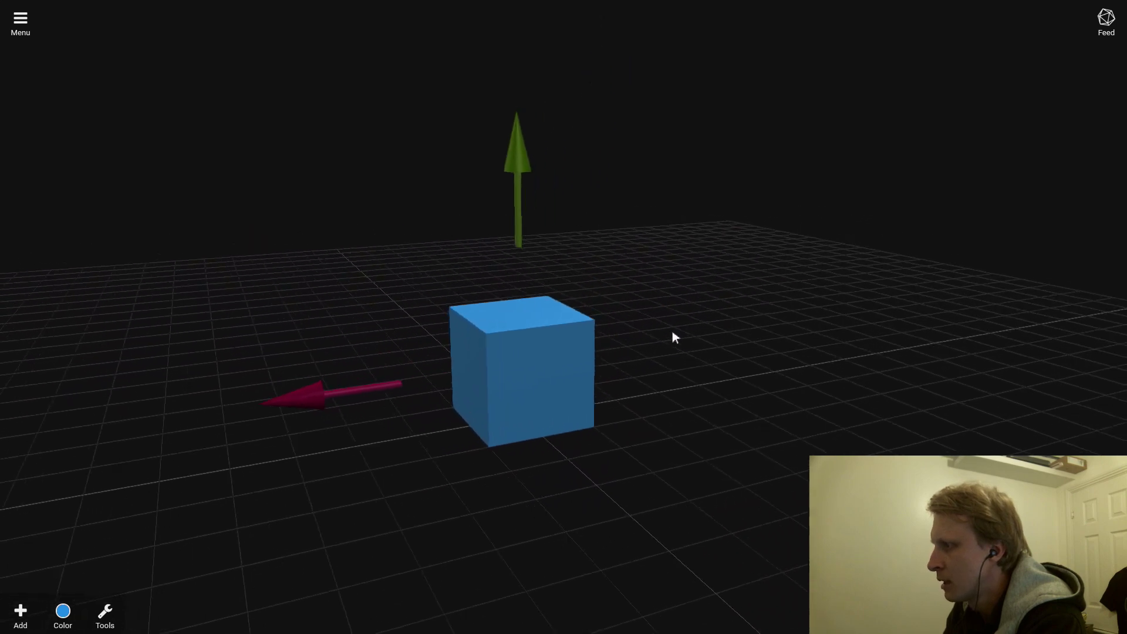
left_click_drag(676, 338, 599, 505)
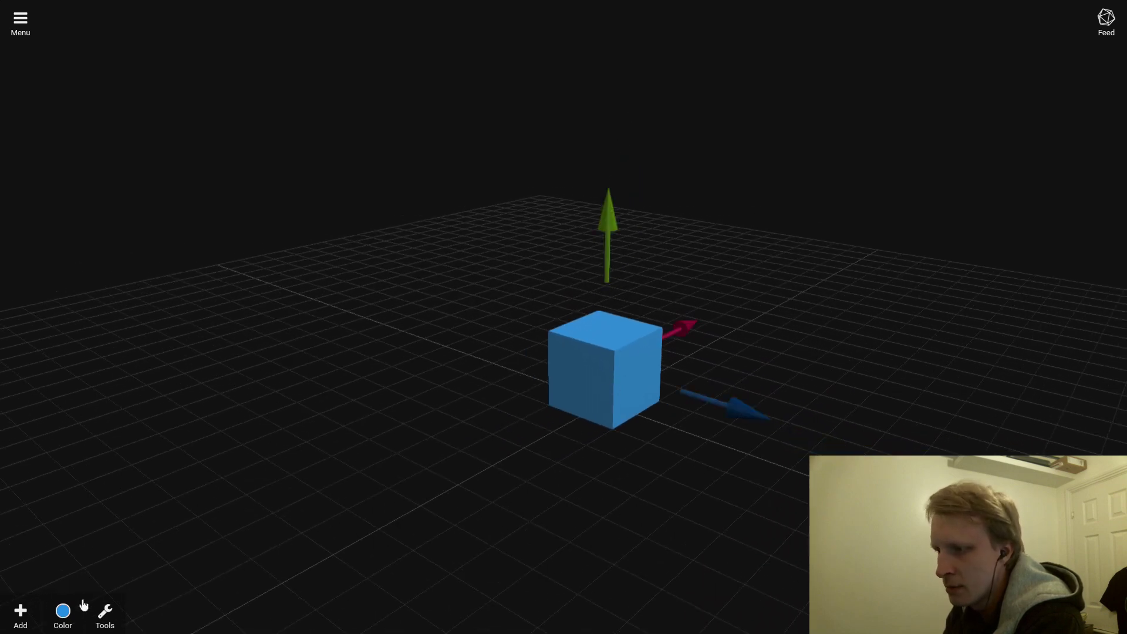
Recolour the cube white and bring up the shape palette.
left_click(62, 611)
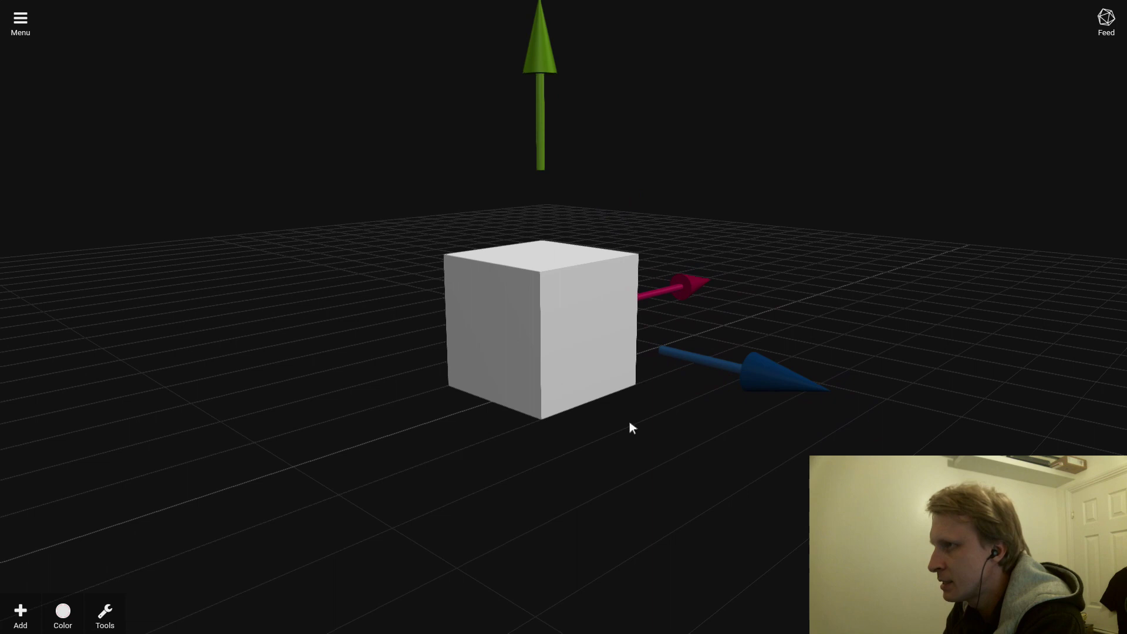
mouse_move(636, 472)
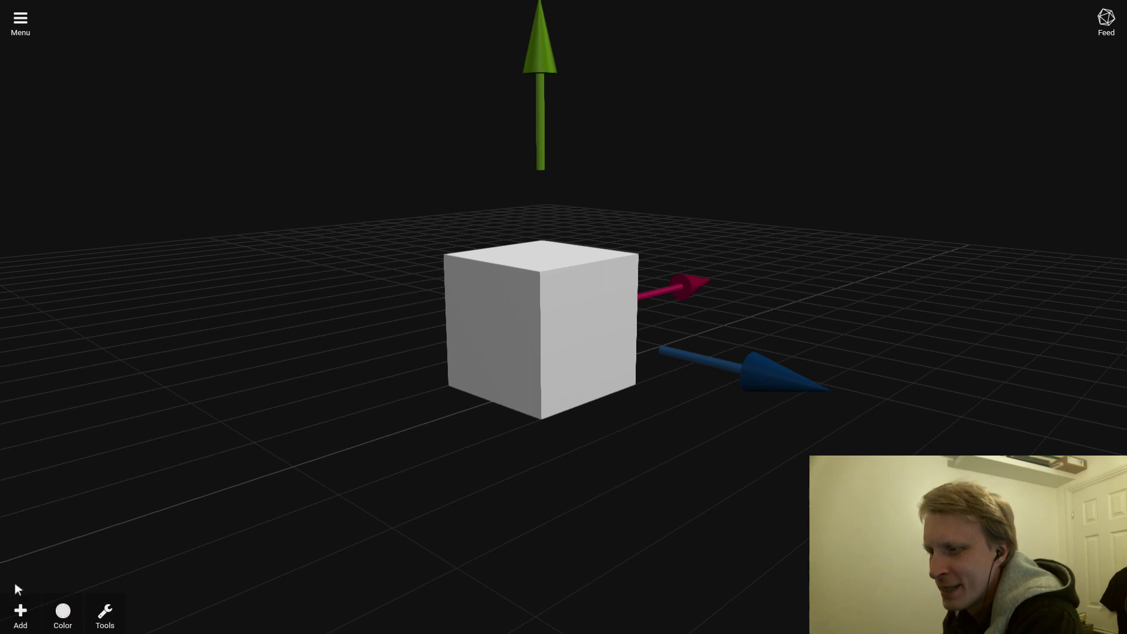
left_click(20, 617)
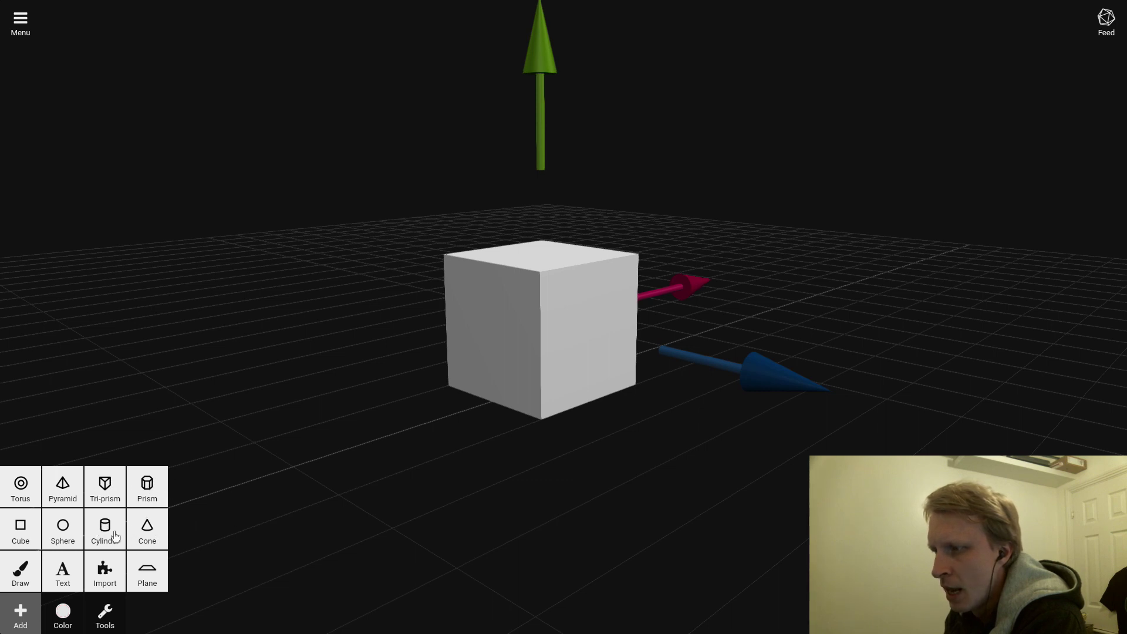
Add a cylinder, seat it in the cube's top and subtract it as a round hole.
left_click(105, 529)
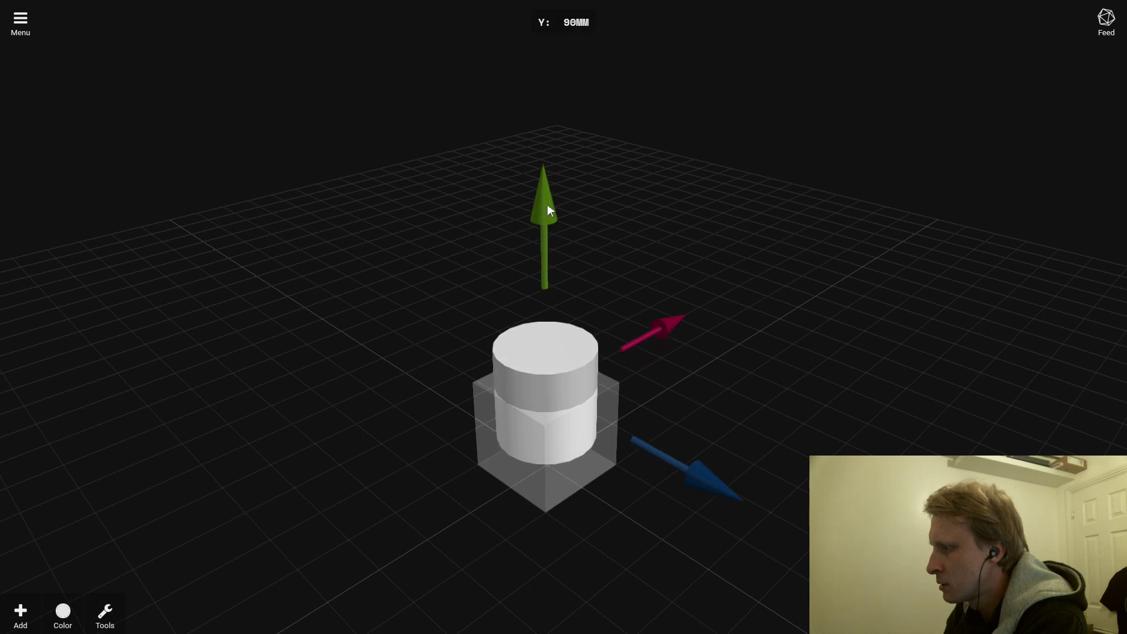
left_click_drag(543, 210, 553, 267)
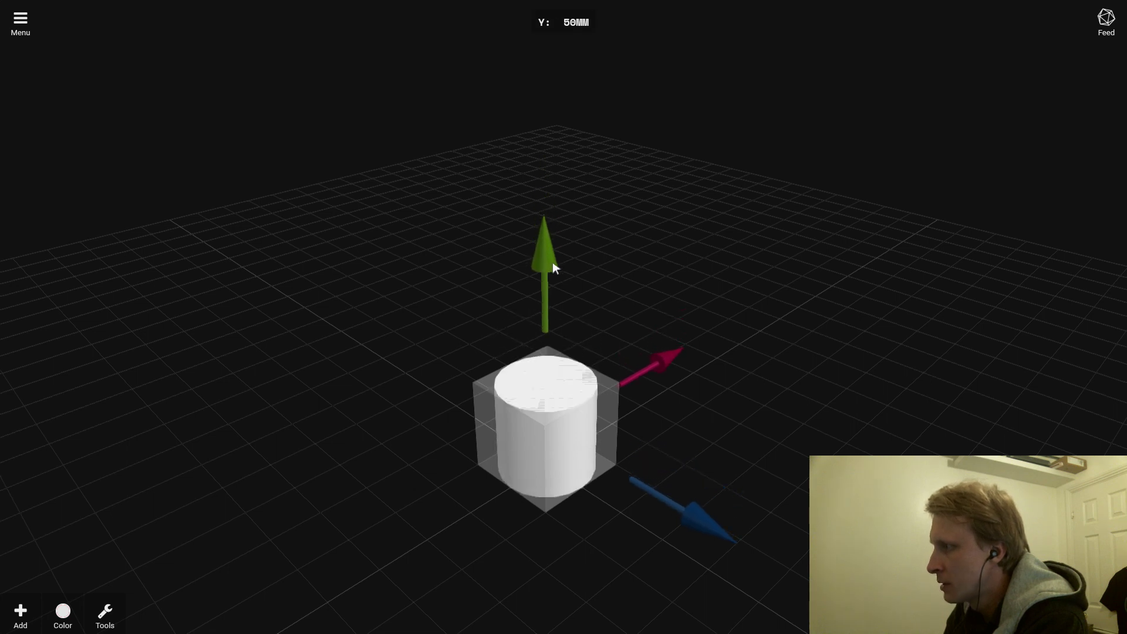
left_click_drag(543, 274, 544, 220)
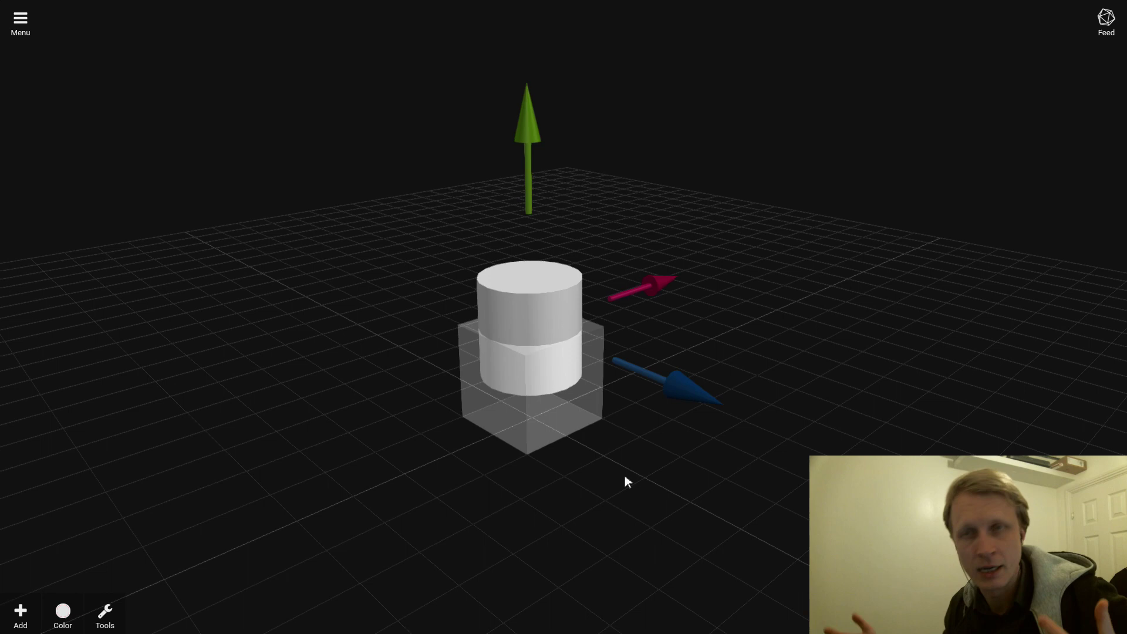
left_click(105, 613)
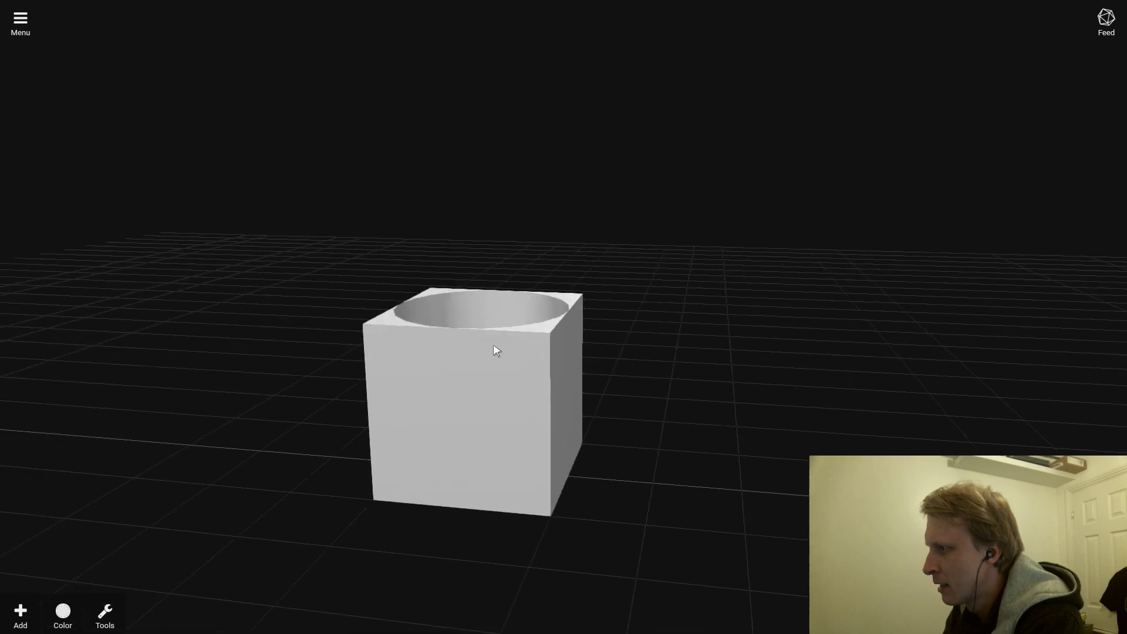
left_click_drag(496, 351, 575, 388)
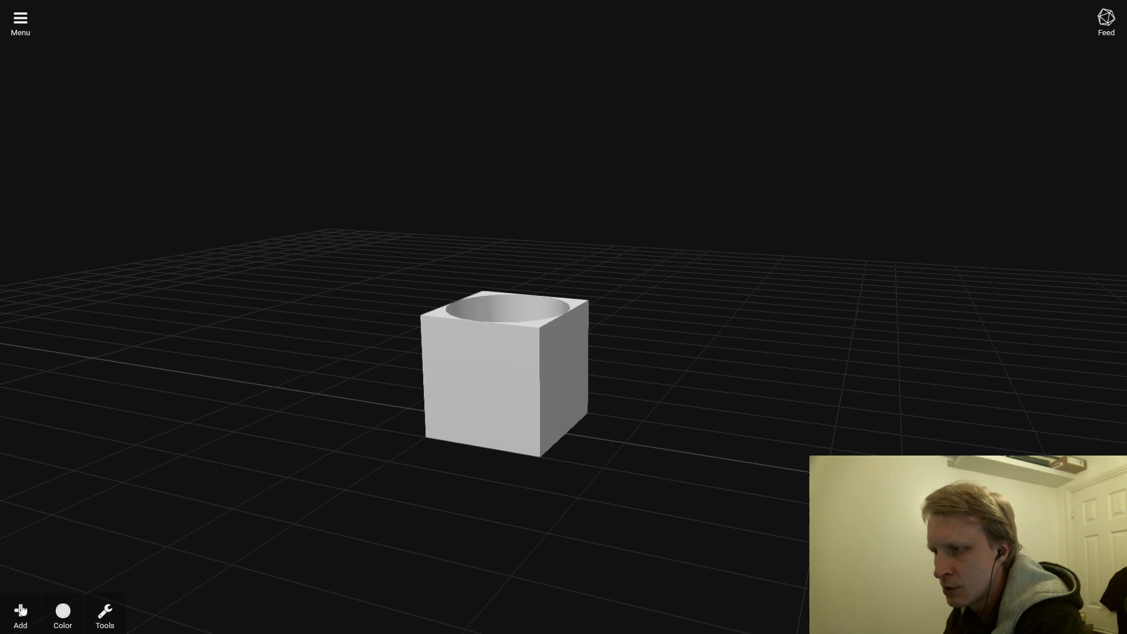
Add a pyramid and slide it next to the hollowed cube.
left_click(20, 616)
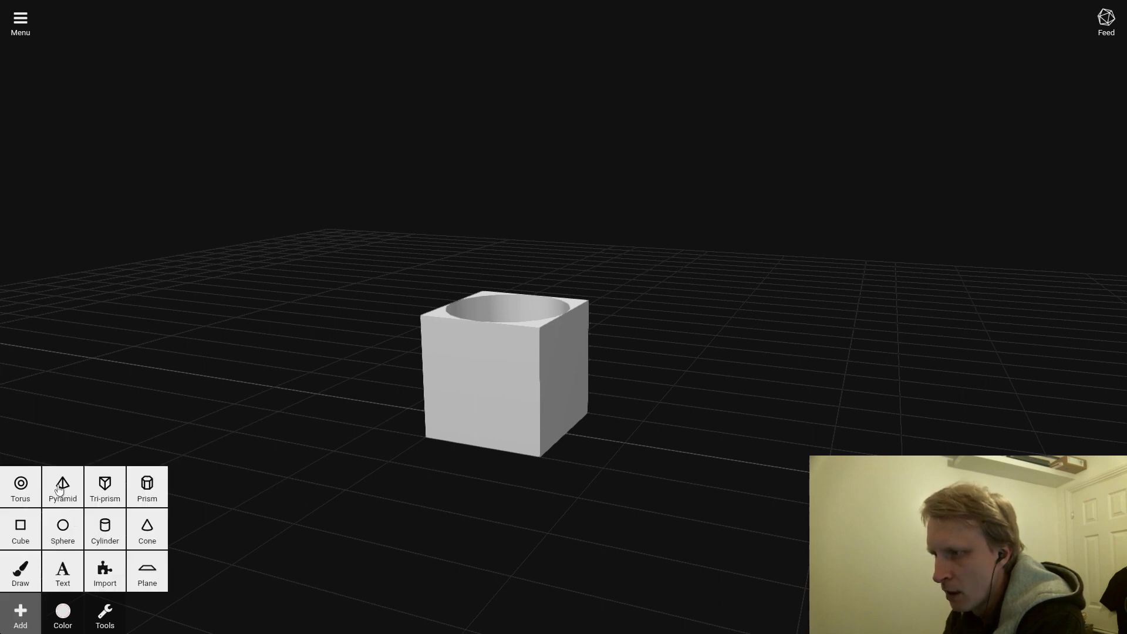
left_click(62, 486)
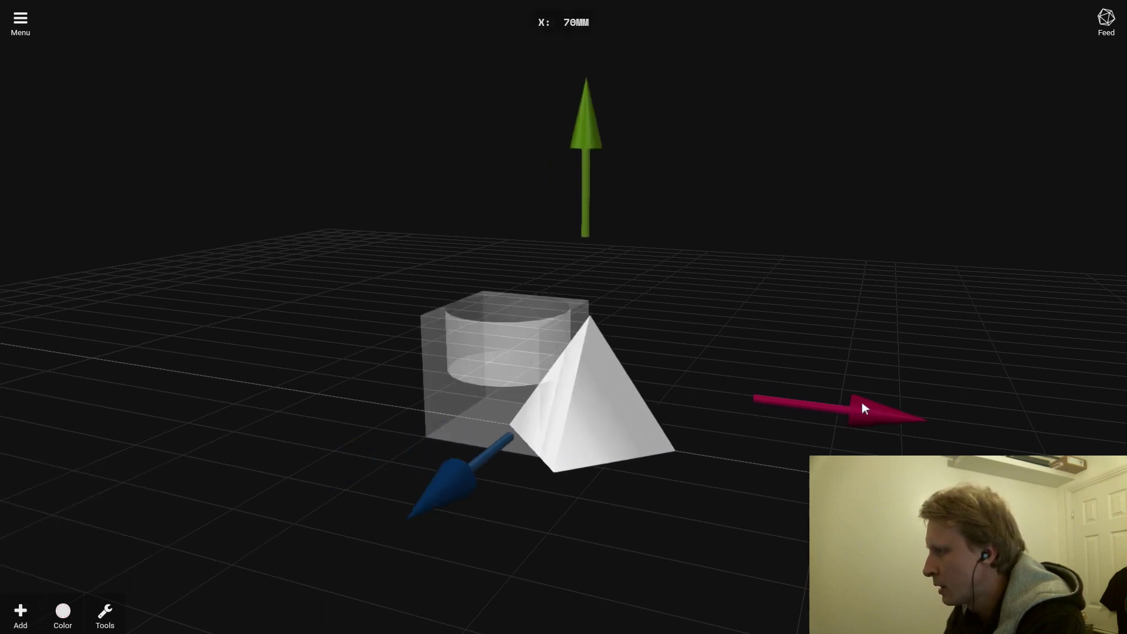
left_click_drag(862, 408, 934, 419)
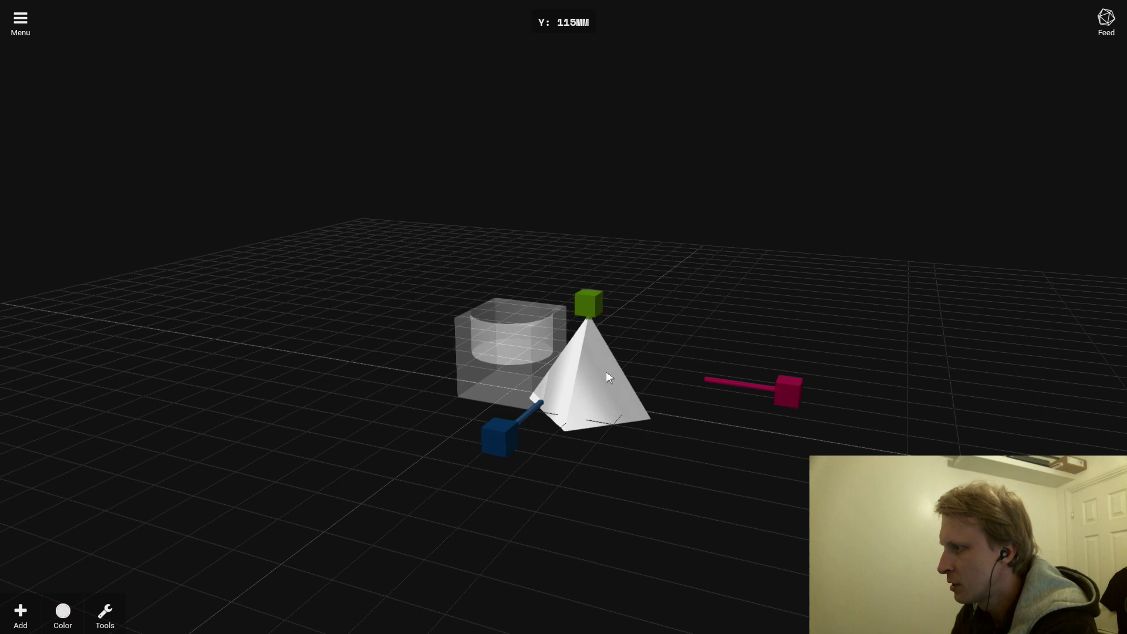
Tip the pyramid onto its side so its point aims into the cube.
left_click_drag(588, 304, 589, 183)
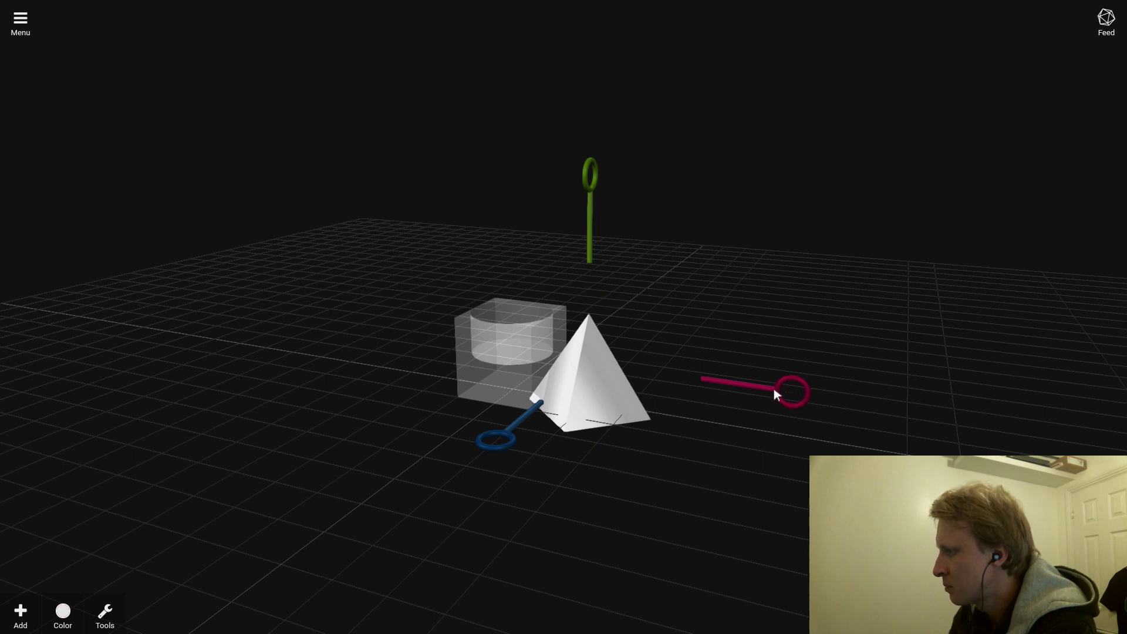
left_click_drag(789, 392, 575, 251)
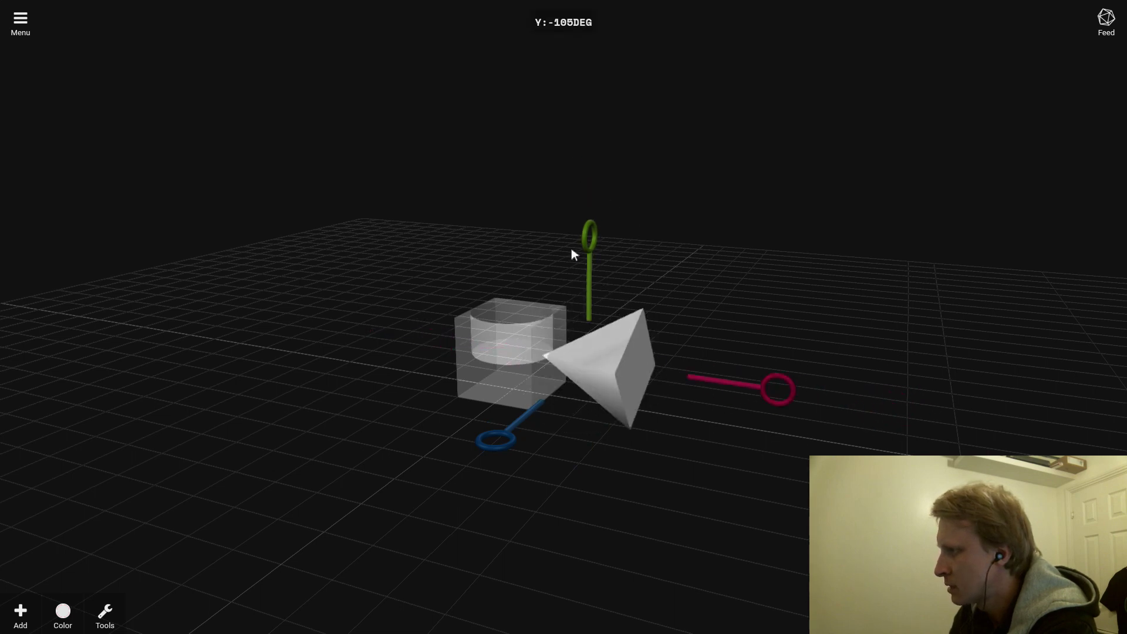
left_click_drag(575, 255, 500, 428)
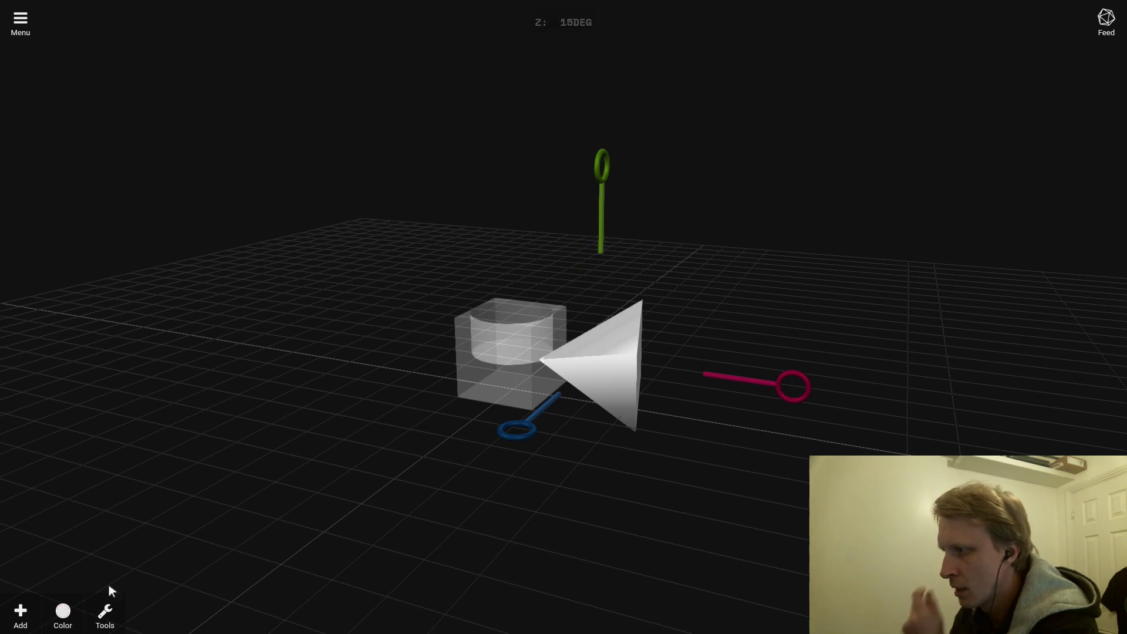
Push a six-sided prism into the cube's side and cut it out as a hexagonal hole.
left_click(104, 614)
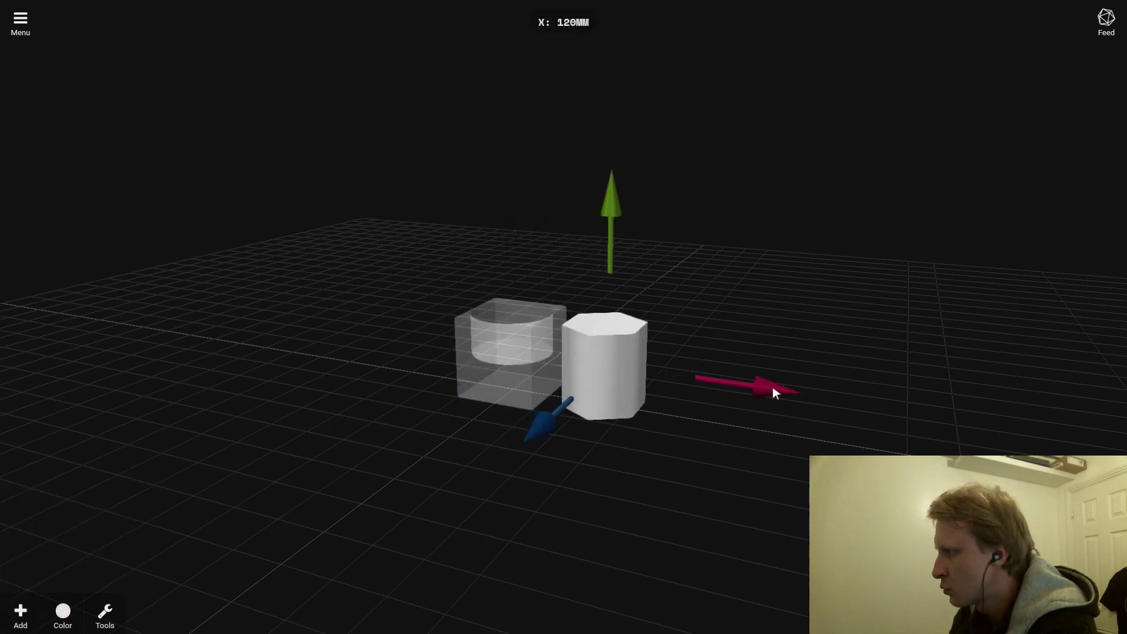
left_click_drag(772, 390, 783, 389)
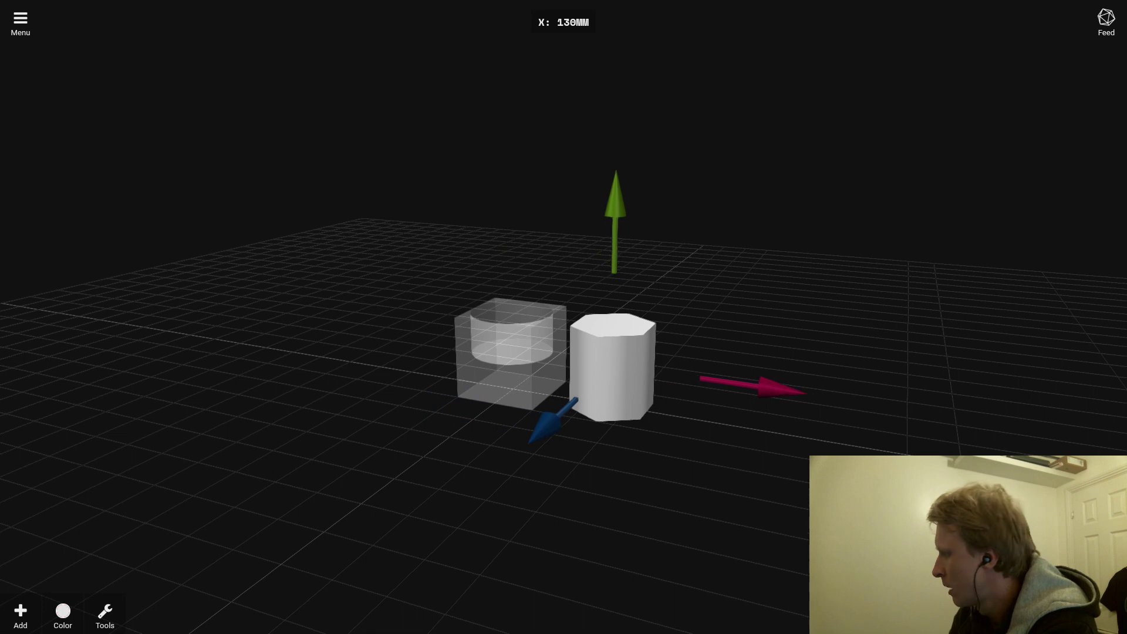
left_click_drag(783, 388, 744, 384)
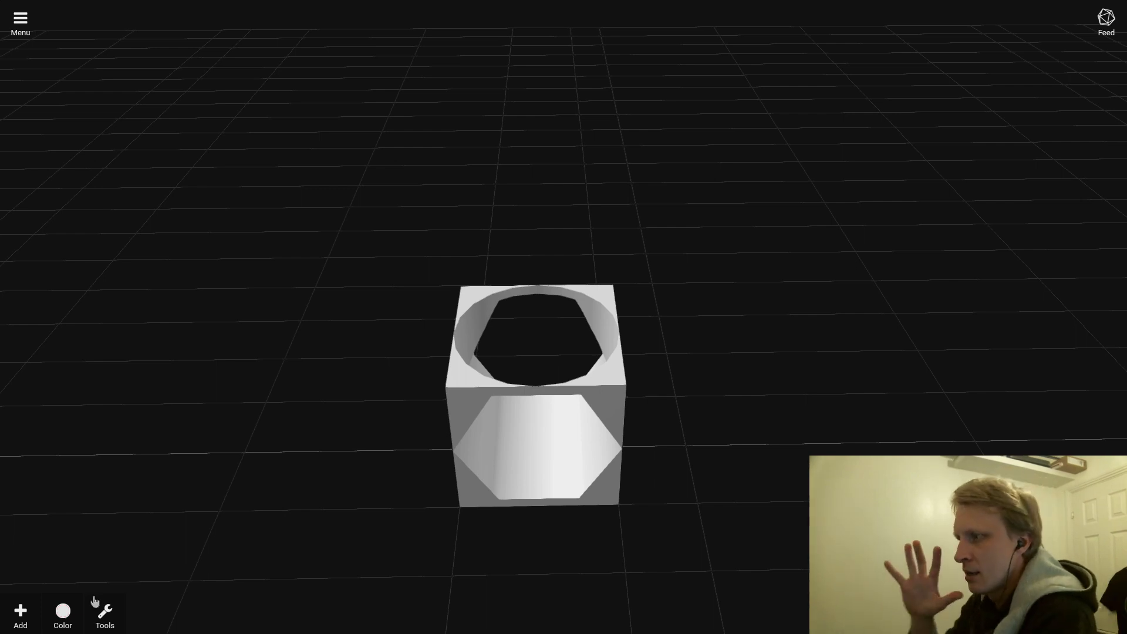
mouse_move(85, 588)
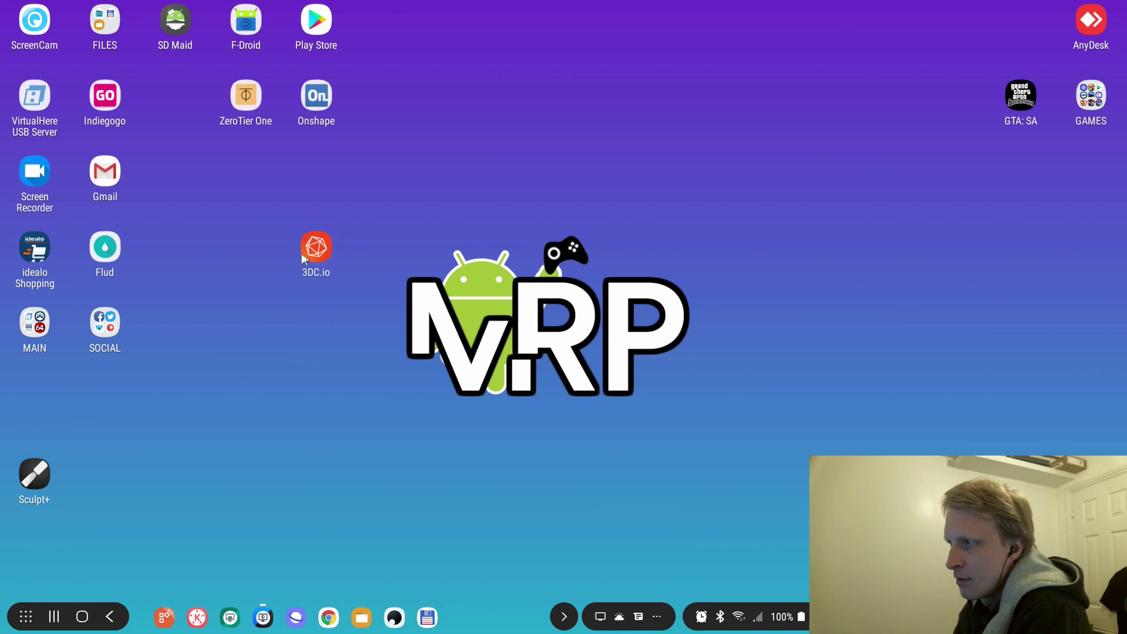
mouse_move(322, 260)
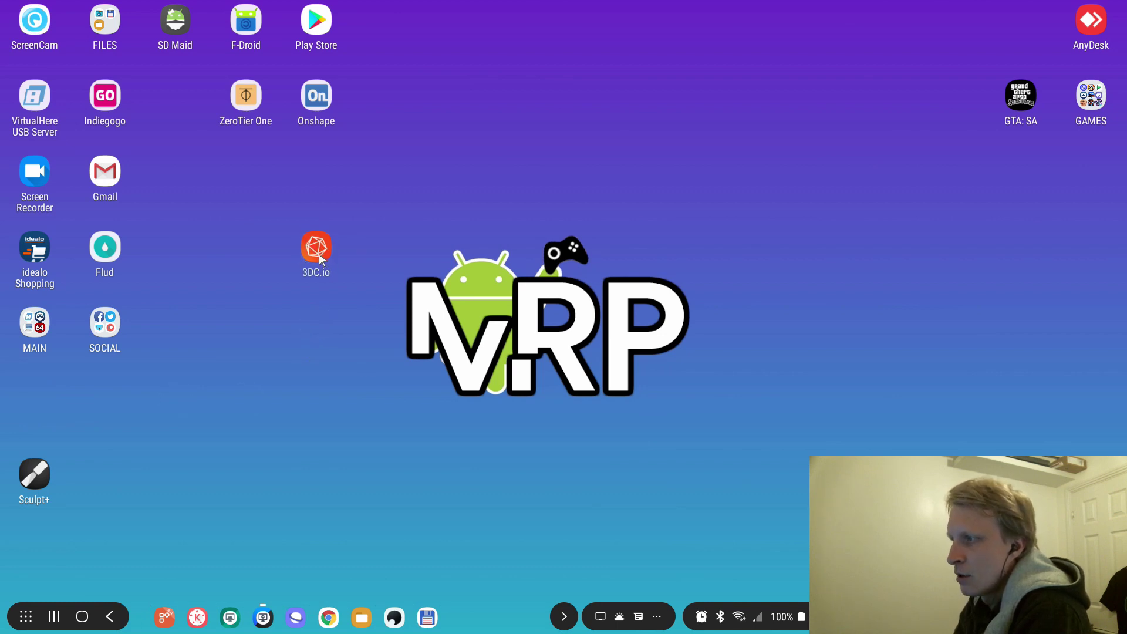
Relaunch 3DC.io from the DeX desktop to a fresh scene with a white cube.
left_click(316, 248)
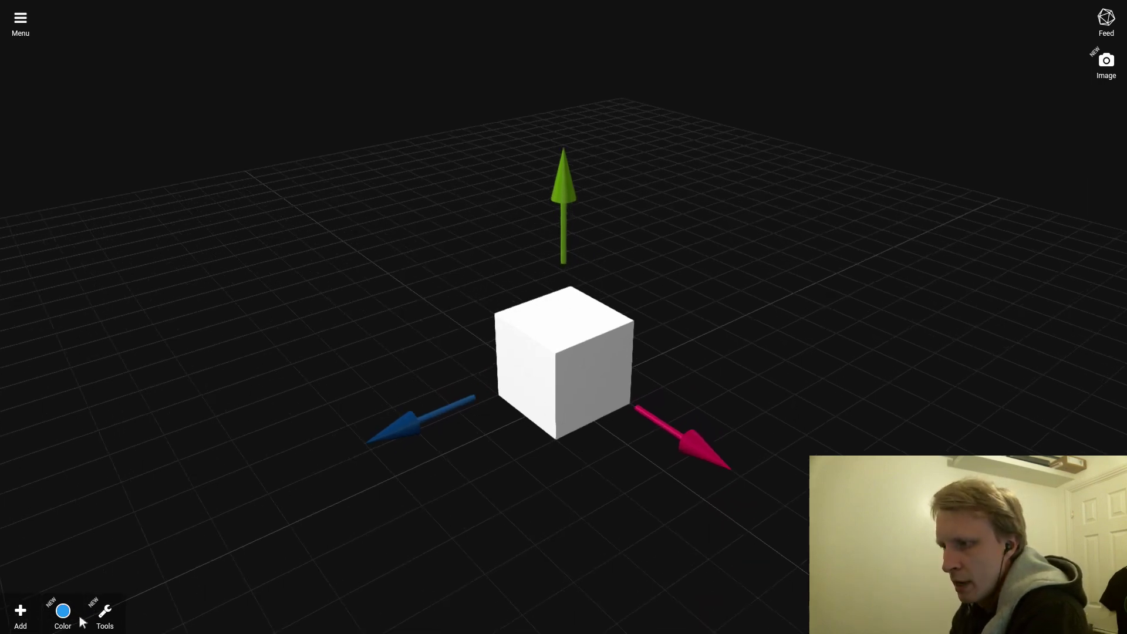
Browse the Color and Tools menus, then bring up the palette of addable shapes.
left_click(62, 613)
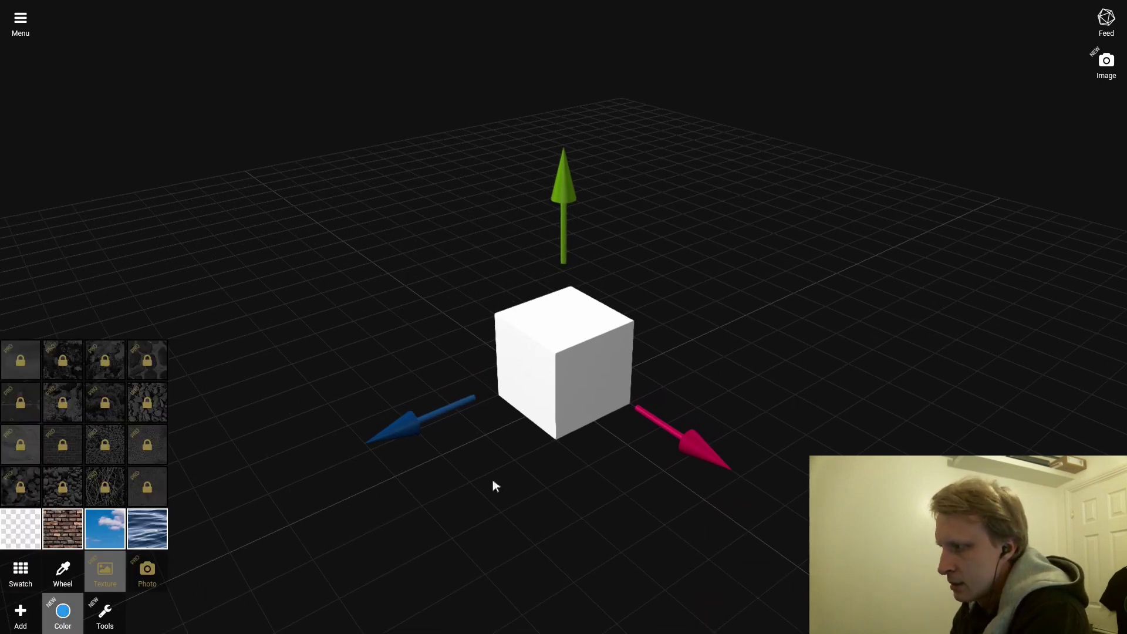
left_click(104, 614)
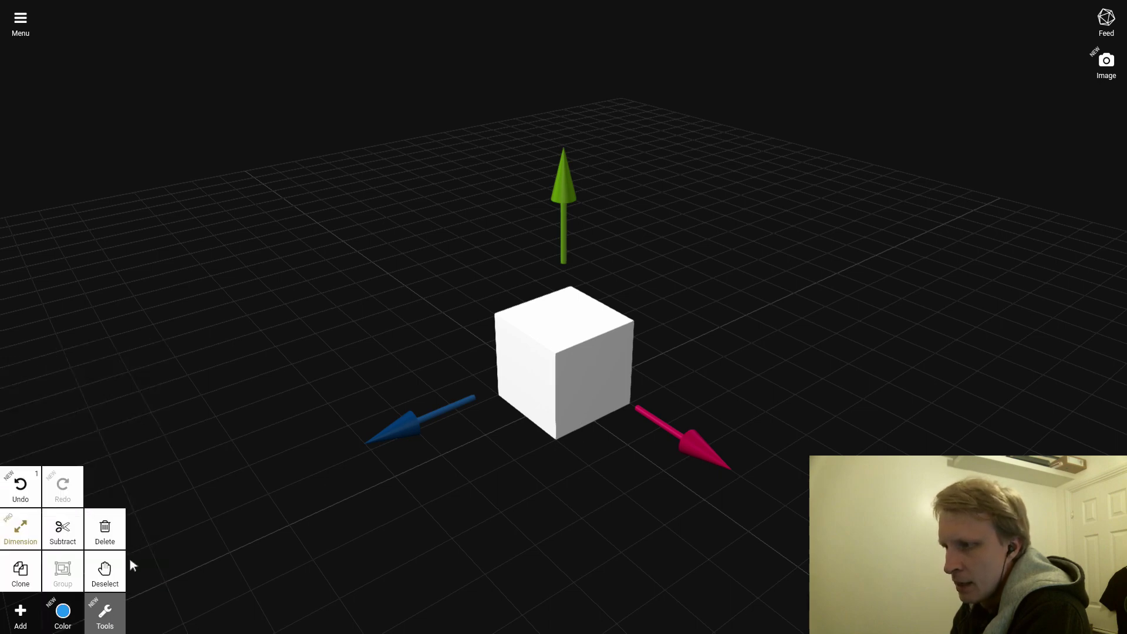
left_click(20, 615)
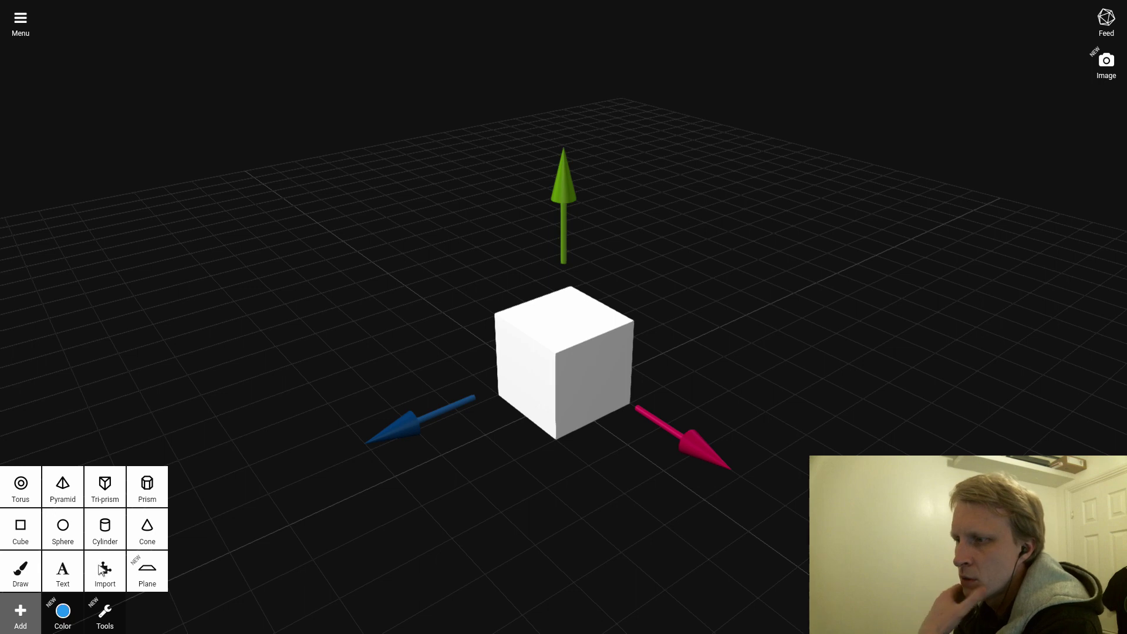
Add a torus through the cube and subtract it, leaving curved notches.
left_click(20, 489)
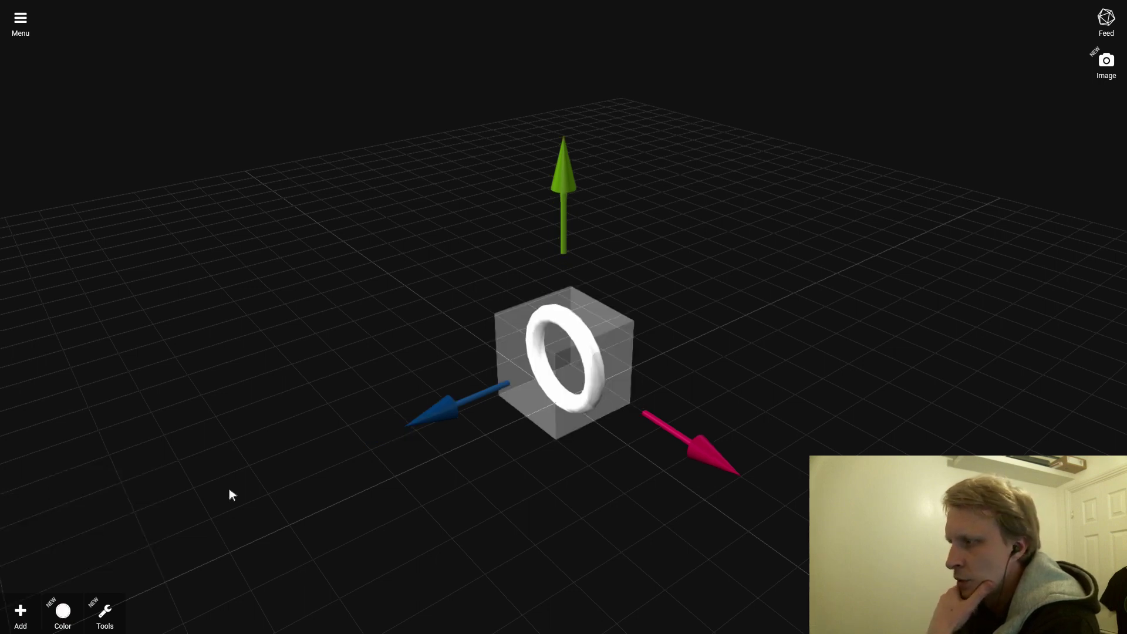
left_click_drag(553, 359, 633, 402)
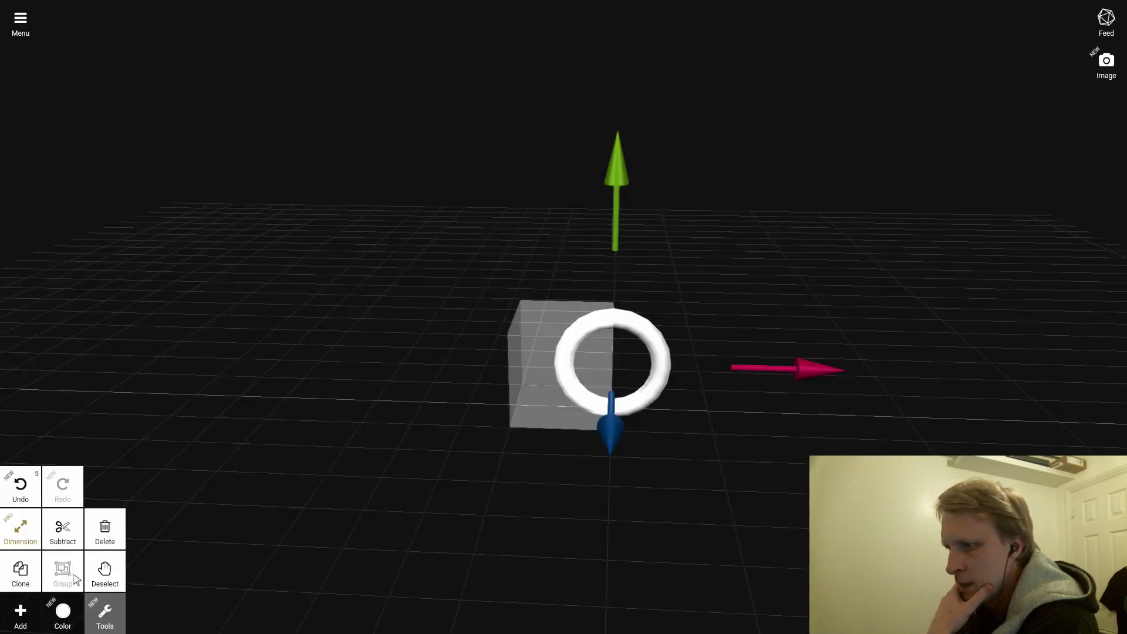
left_click(104, 571)
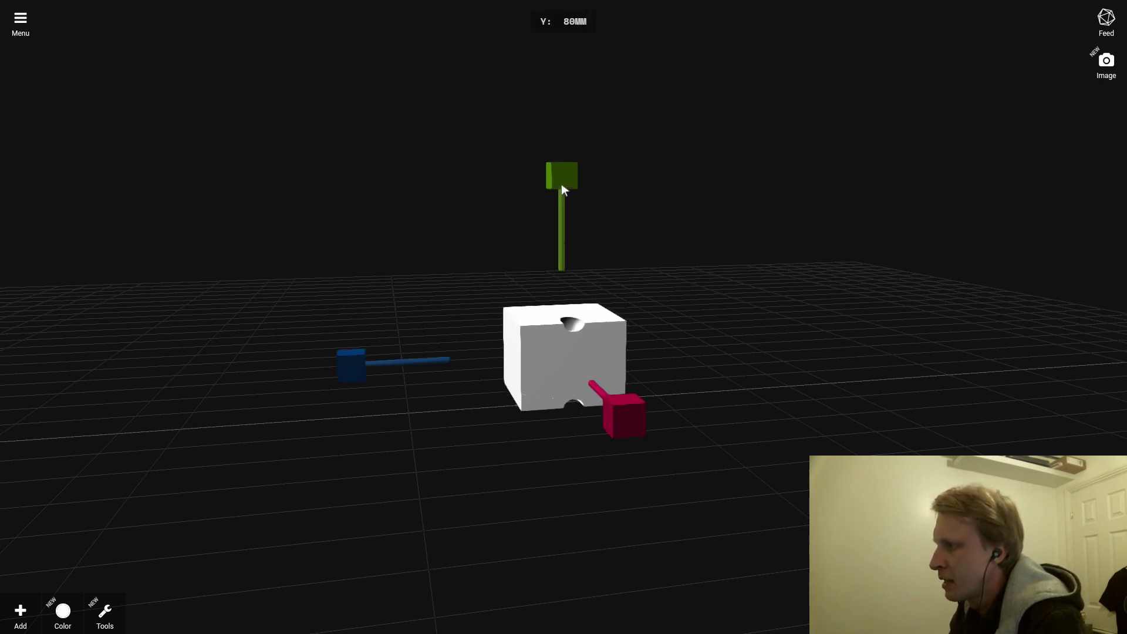
Stretch the notched block with its scale handle into a long thin slab.
left_click_drag(561, 176, 561, 244)
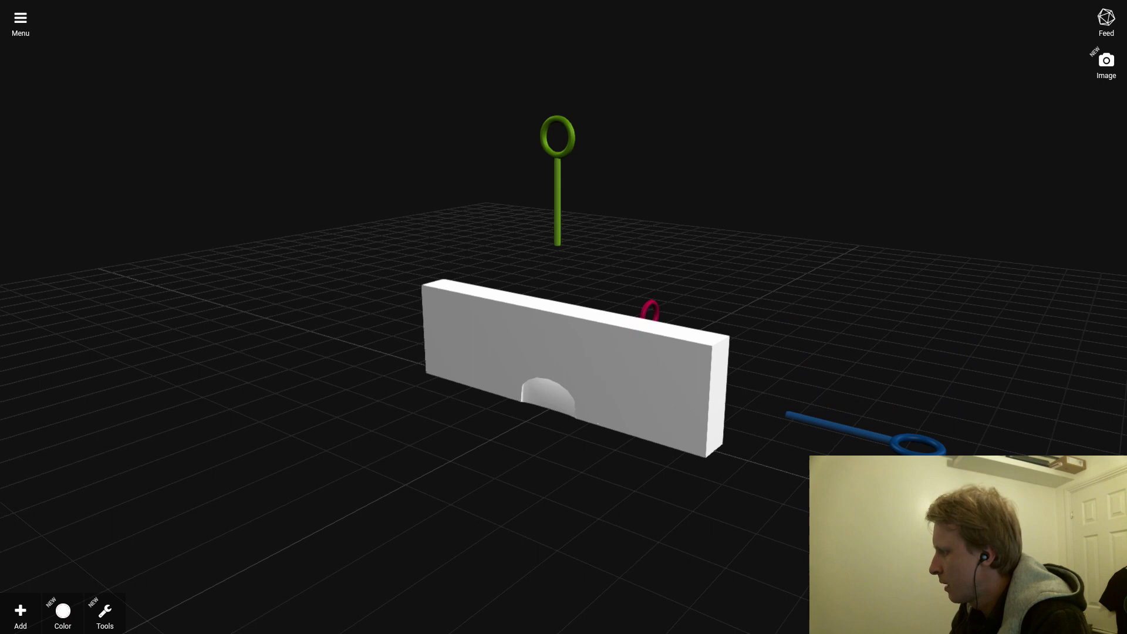
left_click(104, 614)
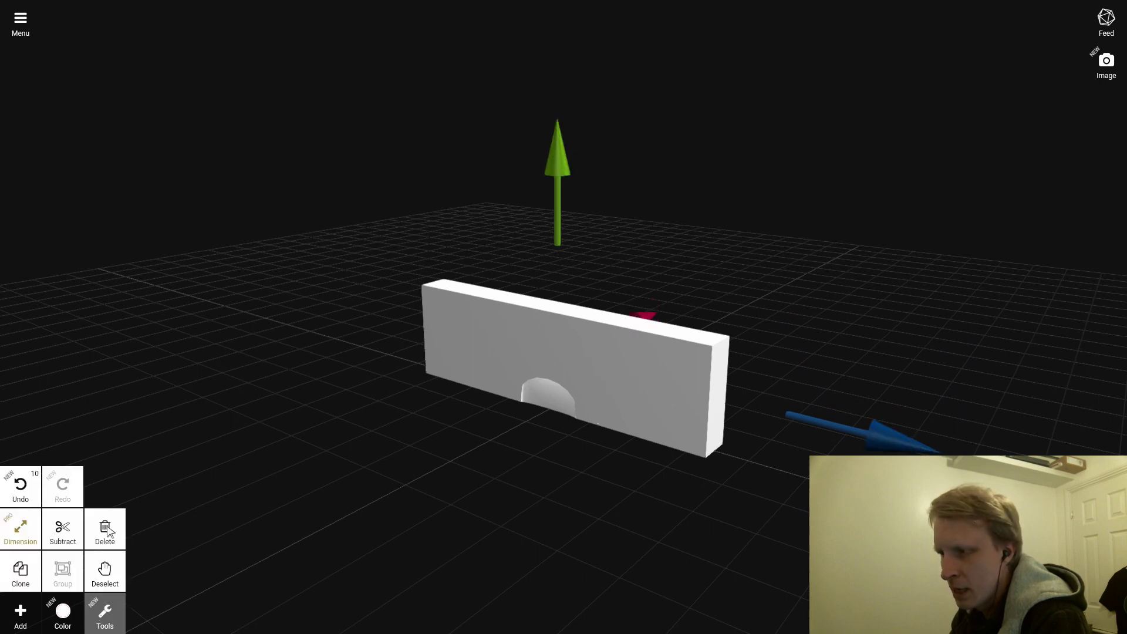
Add a cylinder through the slab's middle and subtract it as a round hole.
left_click(20, 616)
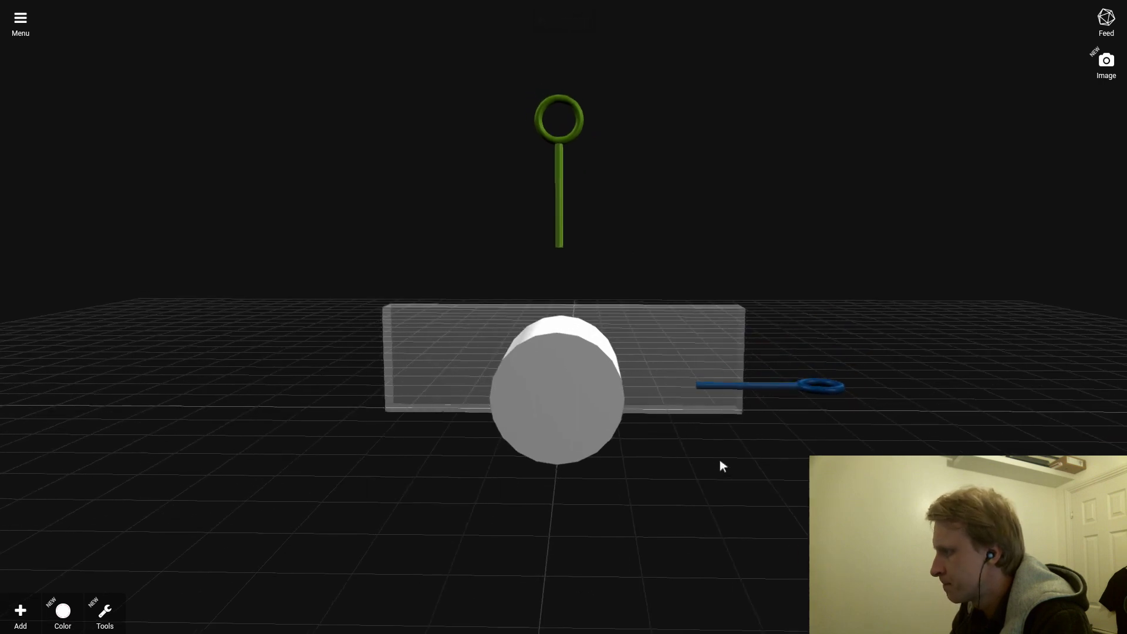
left_click_drag(823, 385, 780, 380)
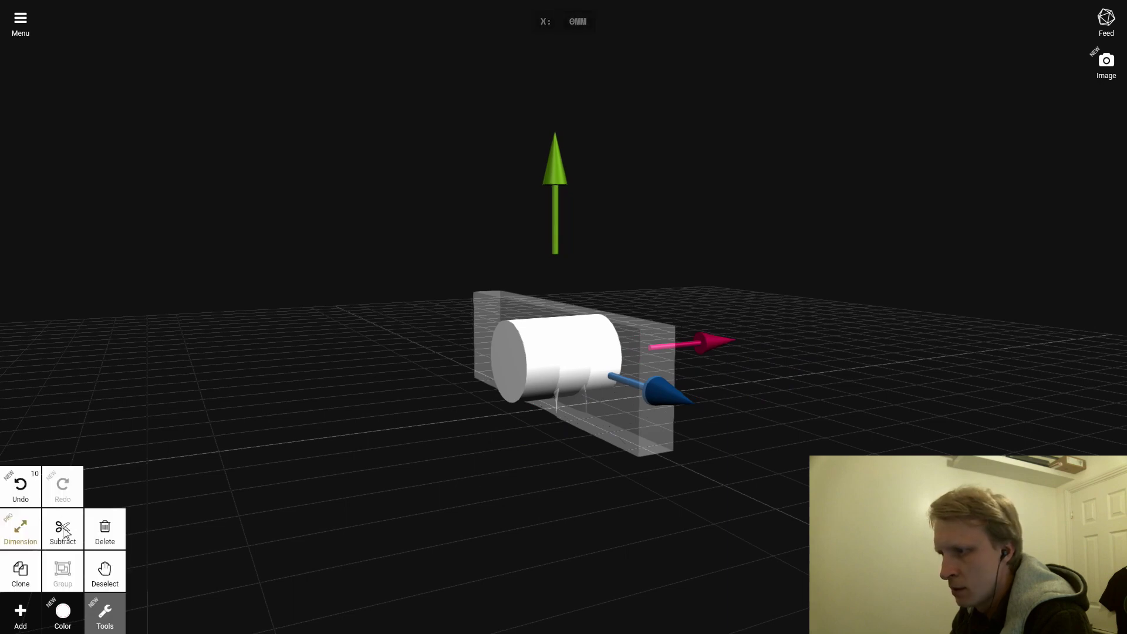
left_click(63, 531)
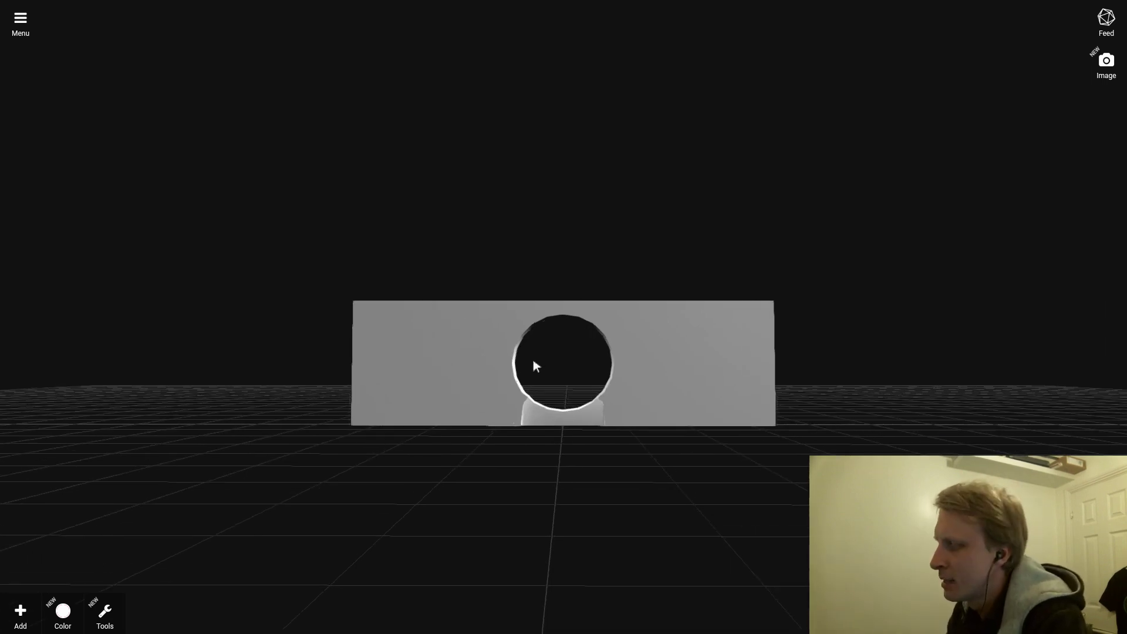
mouse_move(384, 482)
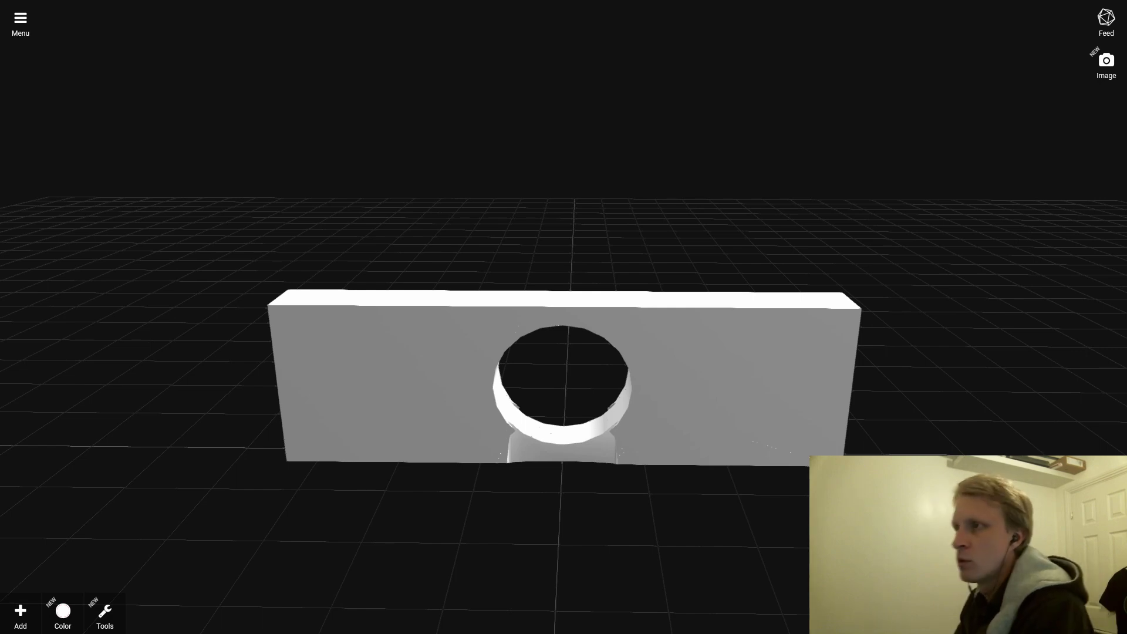
Bring up the main menu from the top-left Menu button.
left_click(20, 18)
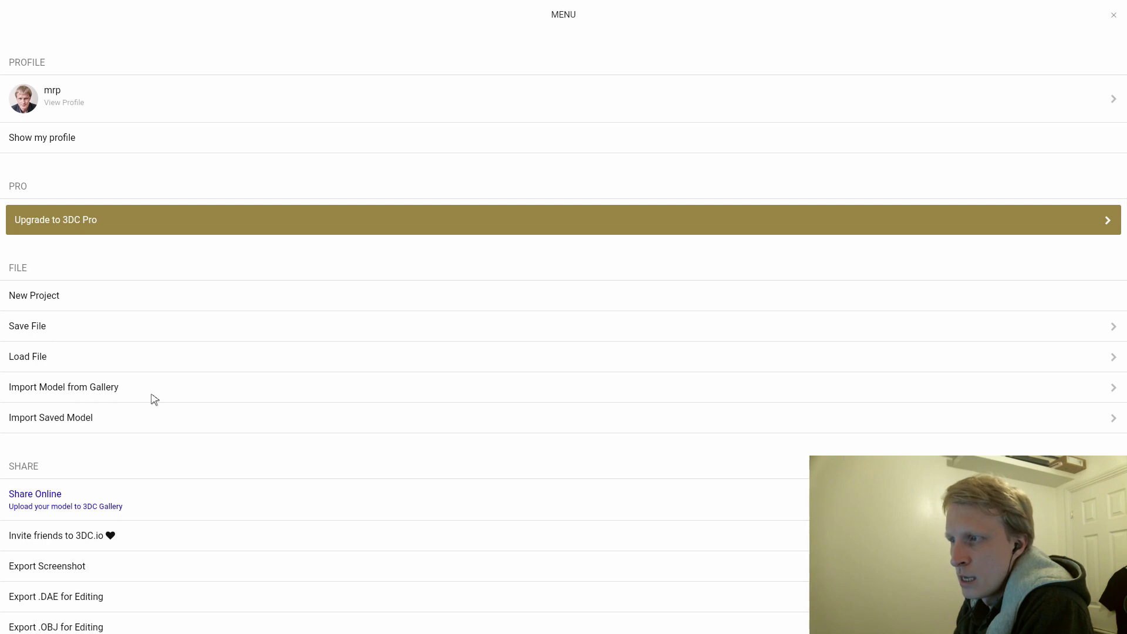
Switch Offline mode on in Settings and close the menu back to the slab.
scroll("down", 3)
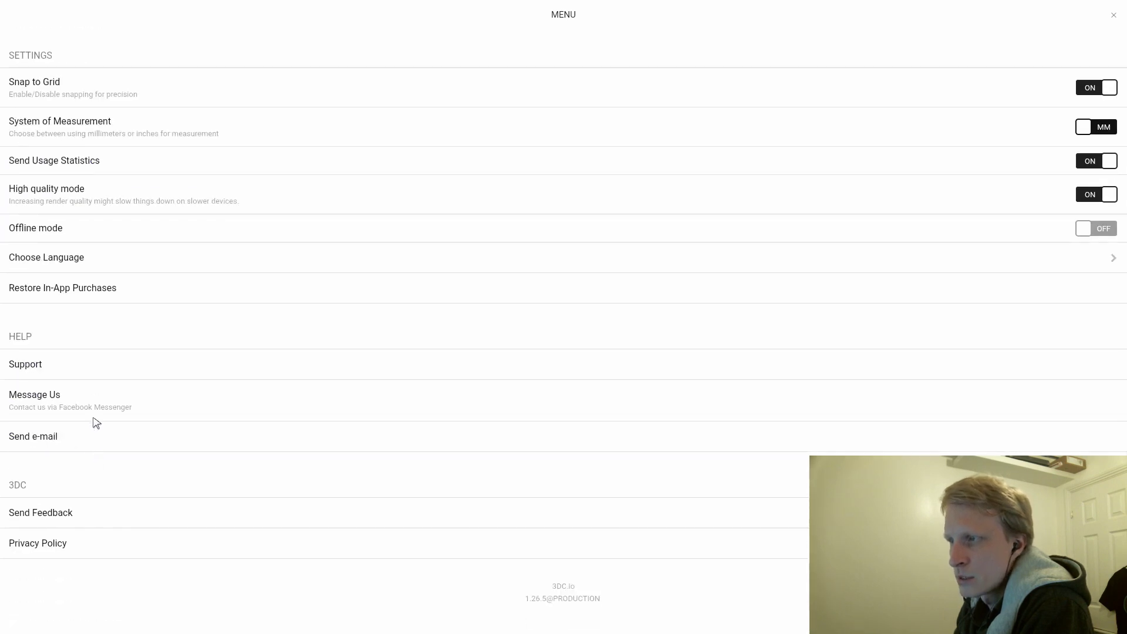
mouse_move(1005, 265)
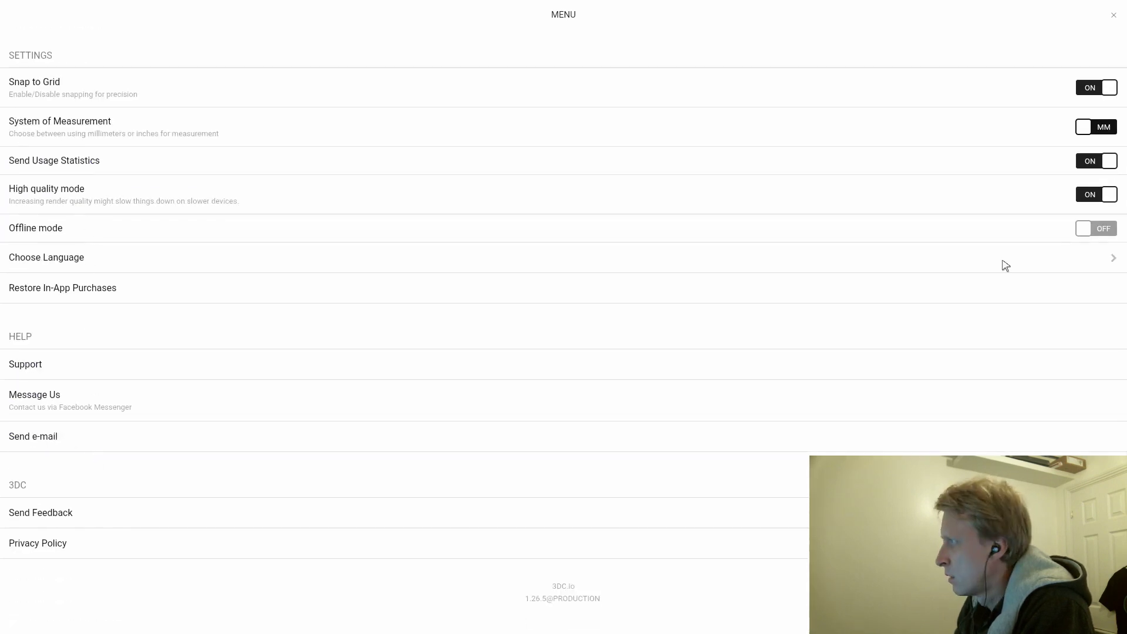
left_click(1095, 228)
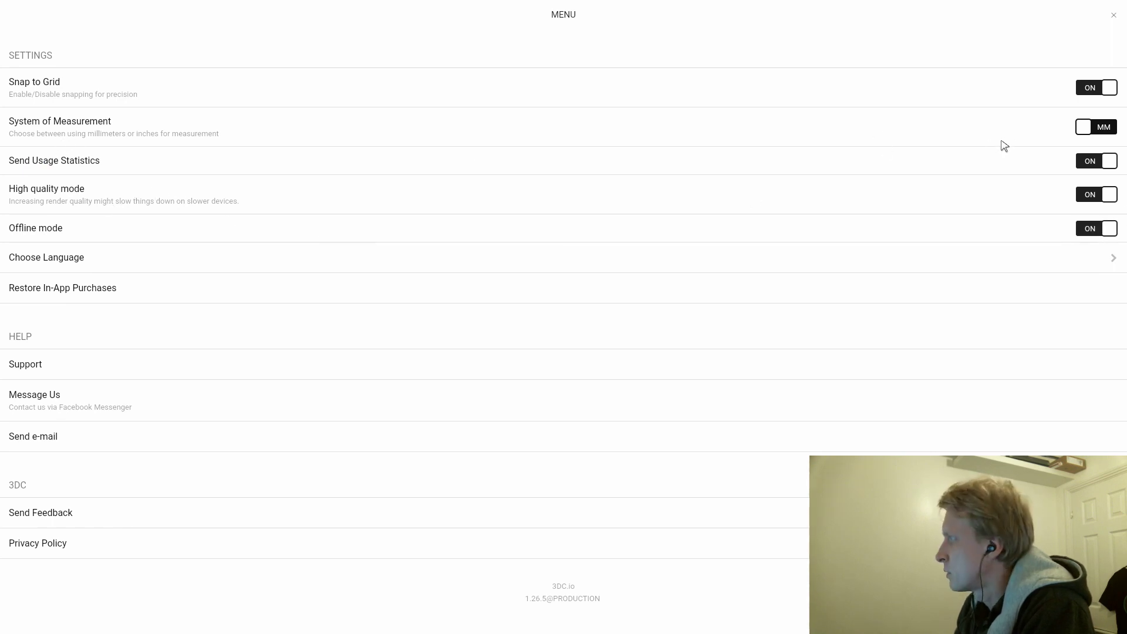
mouse_move(897, 165)
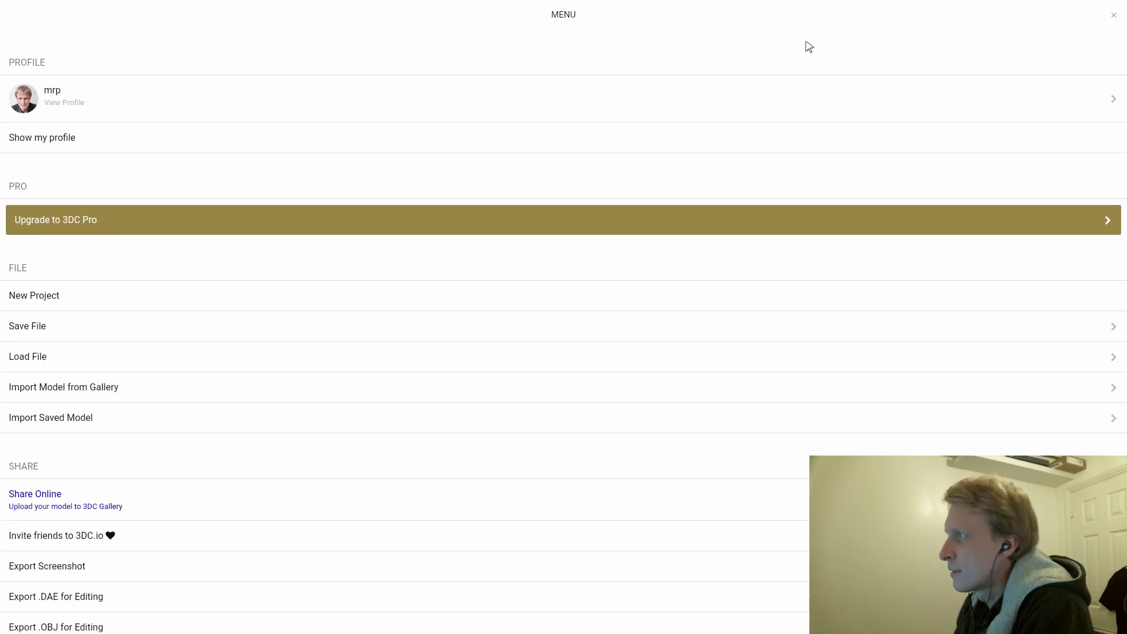
left_click(1113, 14)
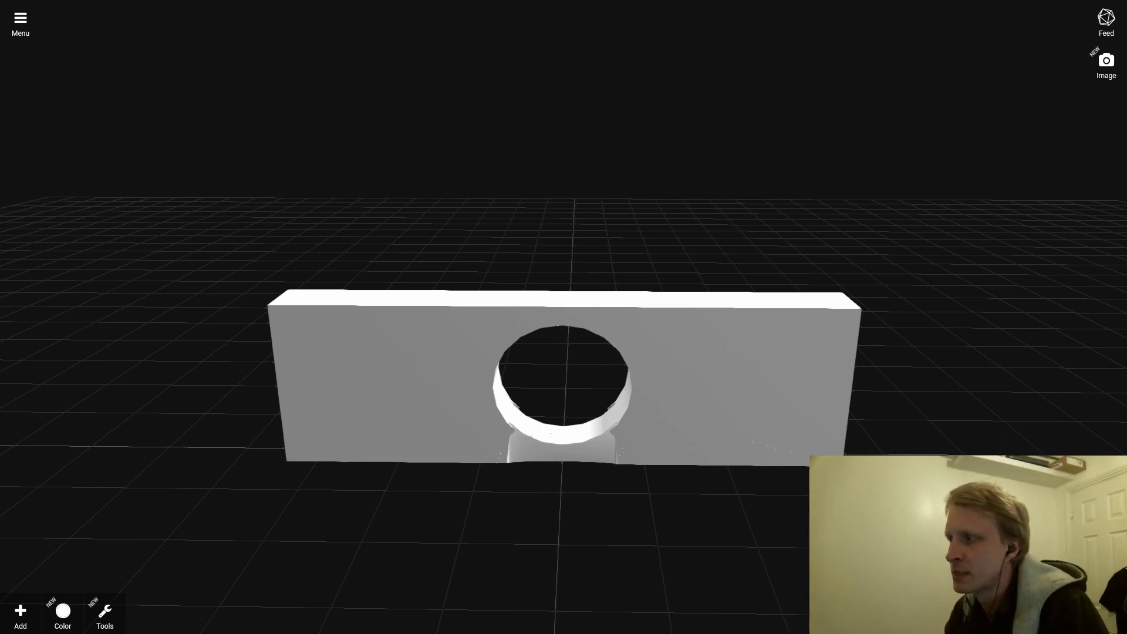
mouse_move(179, 405)
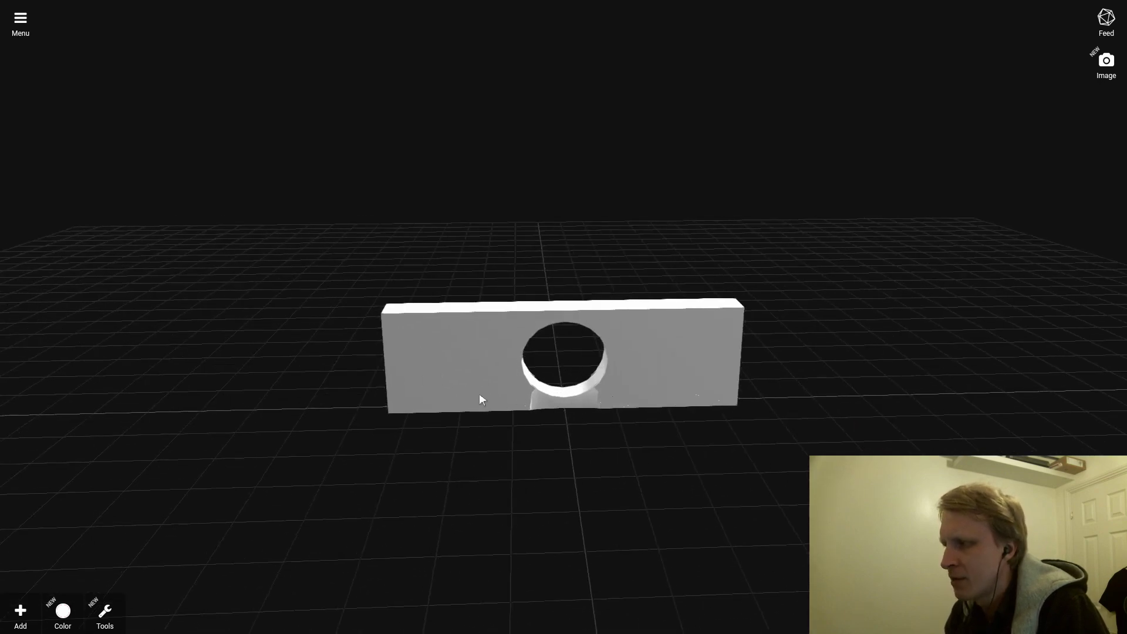
mouse_move(473, 453)
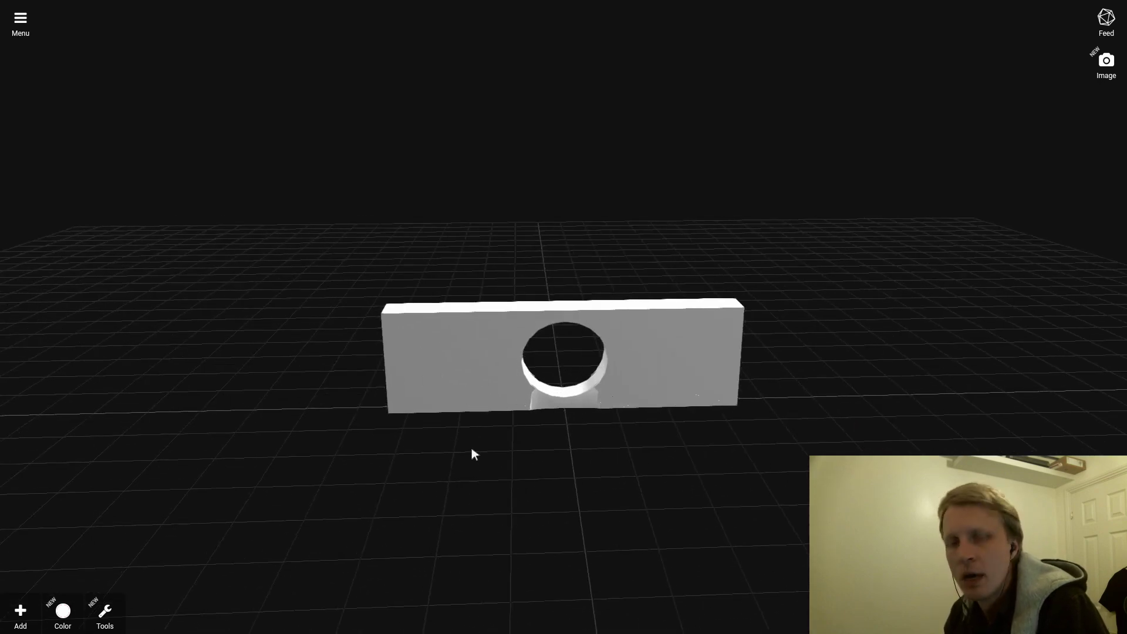